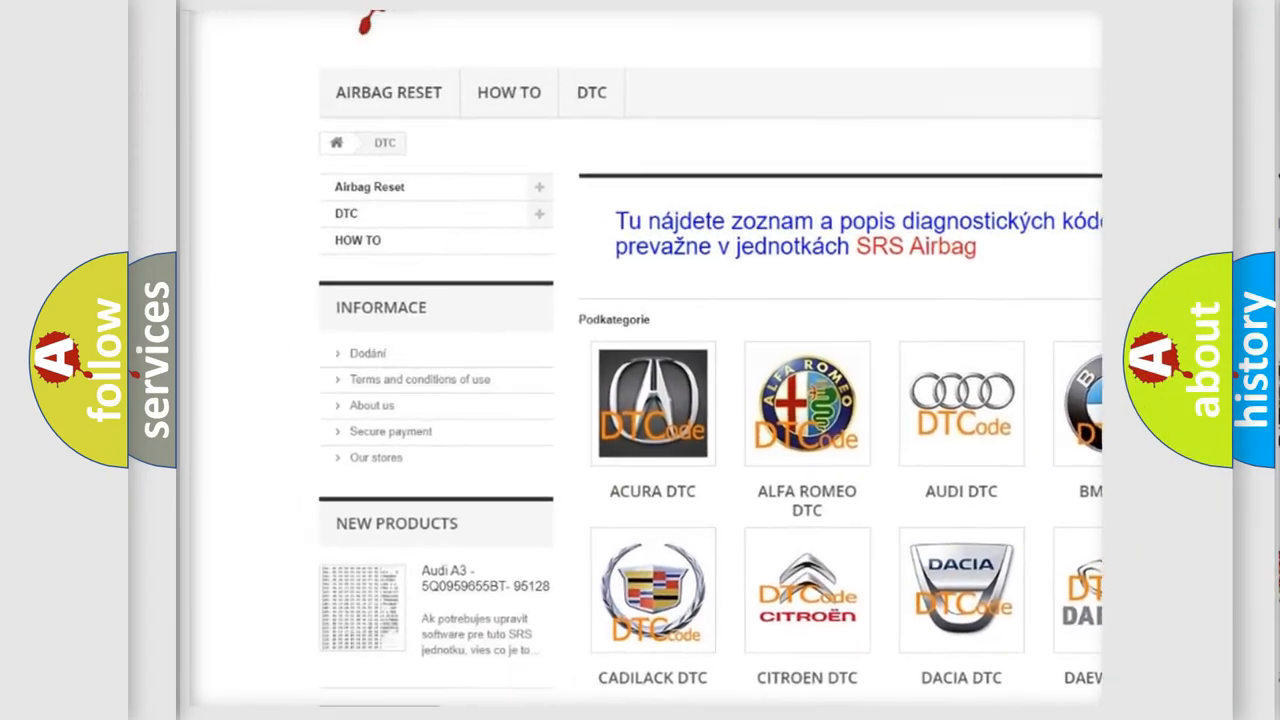
scroll(down, 3)
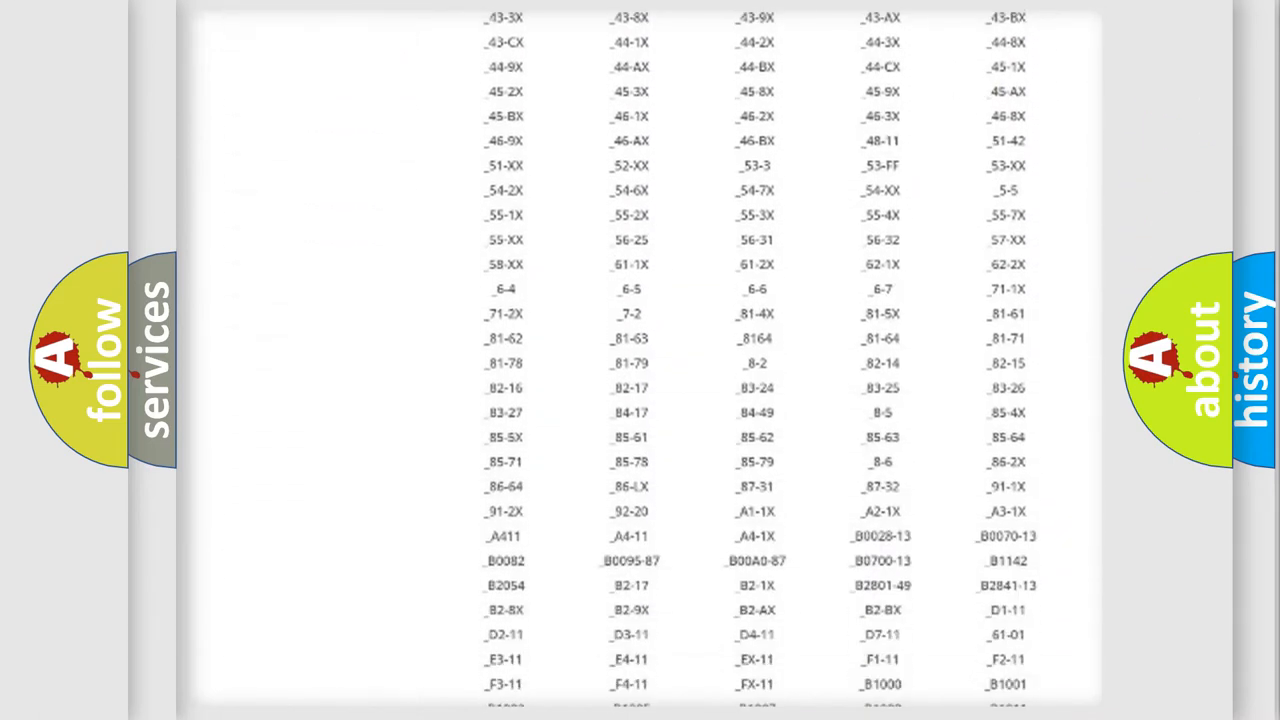
scroll(down, 3)
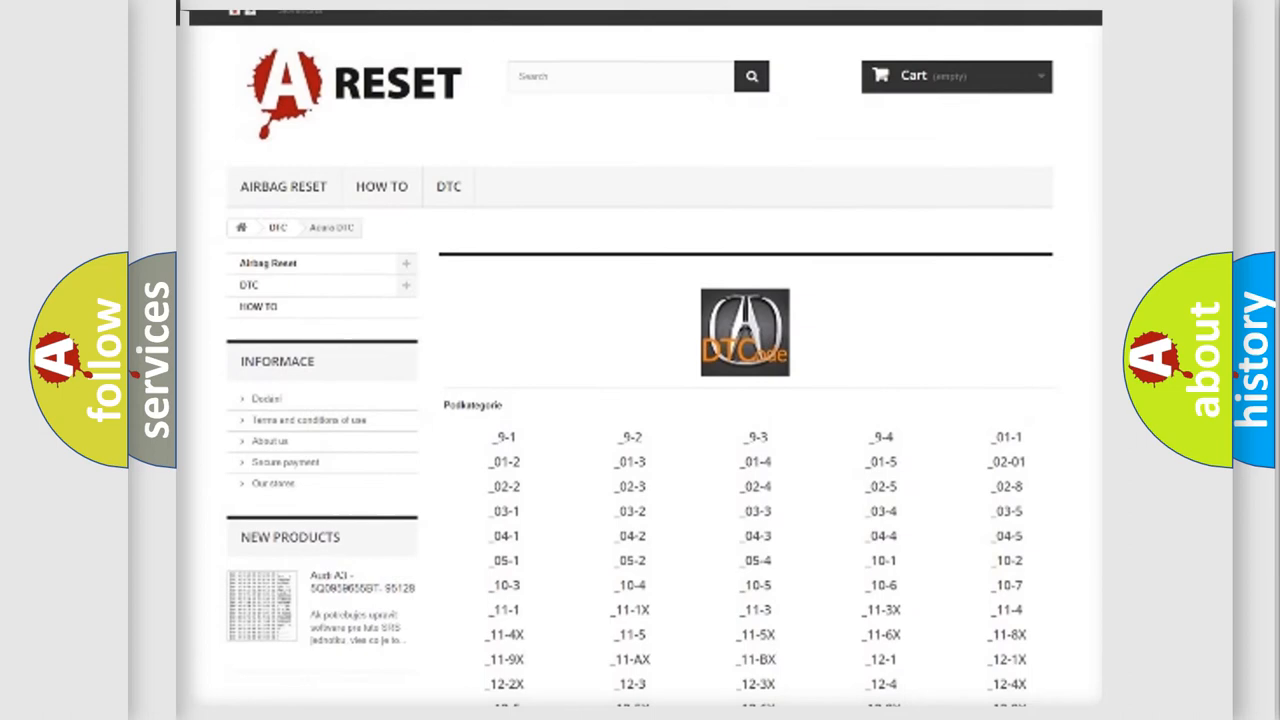
scroll(up, 3)
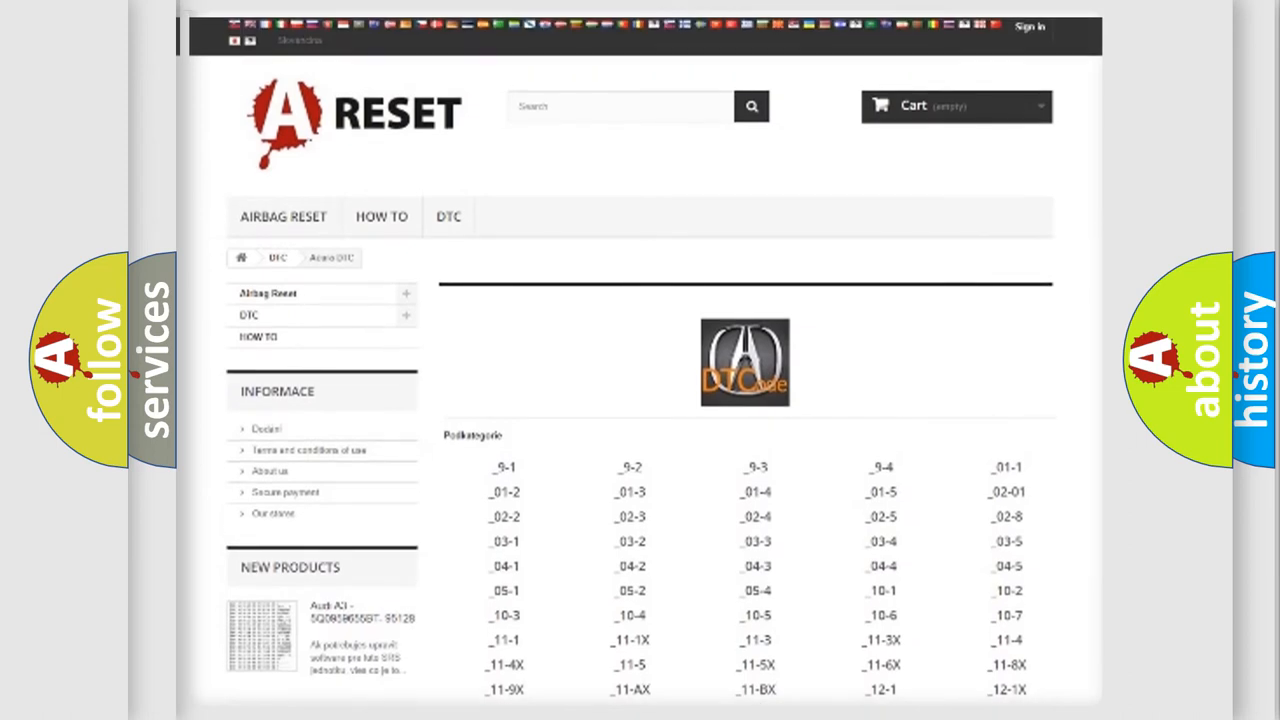